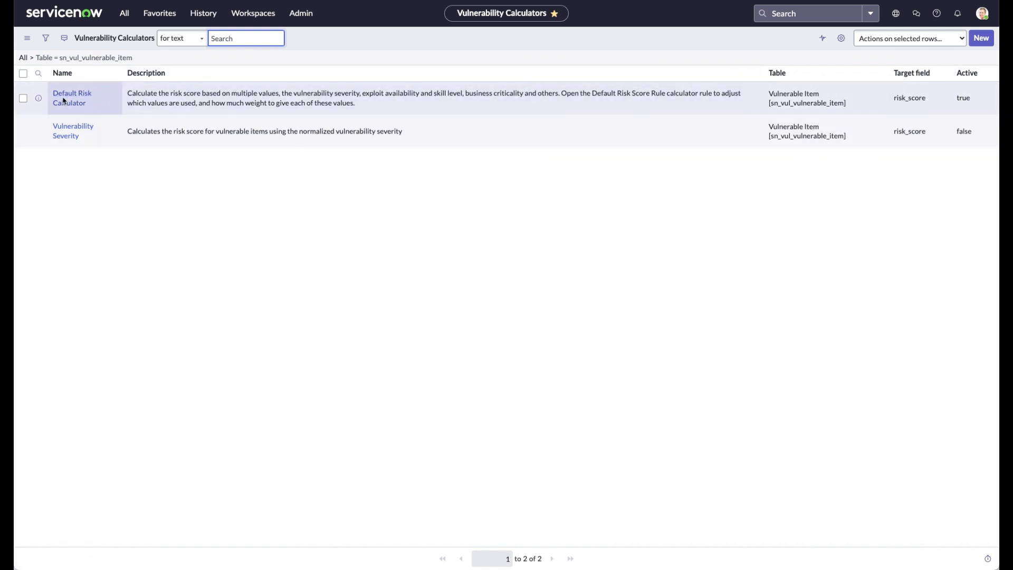
# Navigate from the Default Risk Calculator record into its Default Risk Rule record.
pyautogui.click(71, 97)
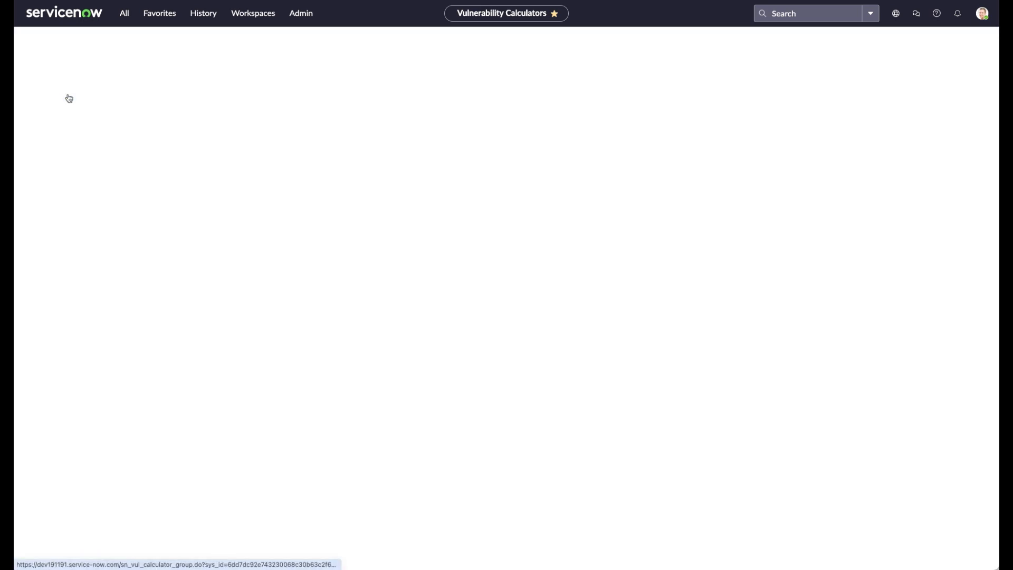
pyautogui.click(69, 98)
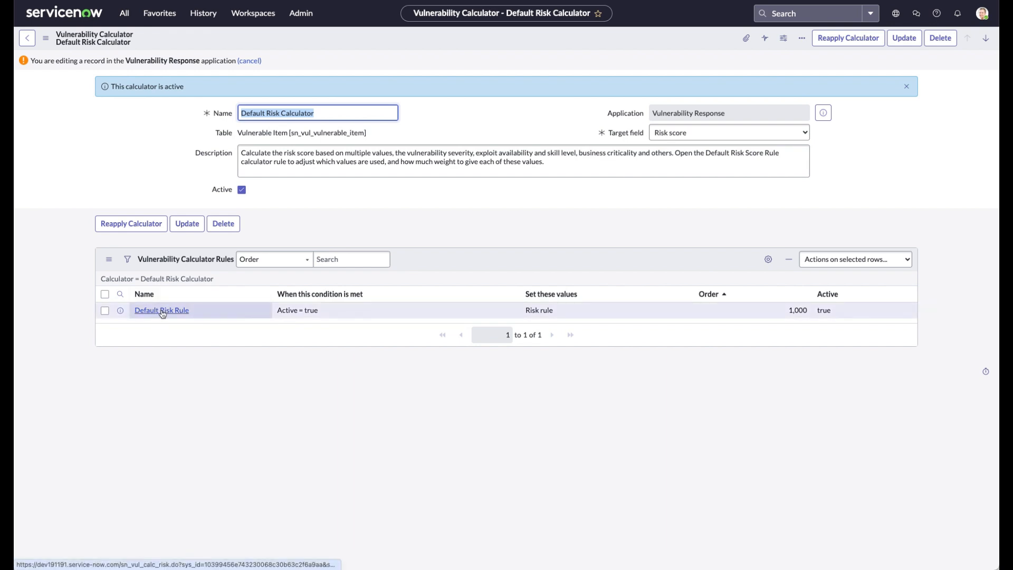
pyautogui.click(161, 310)
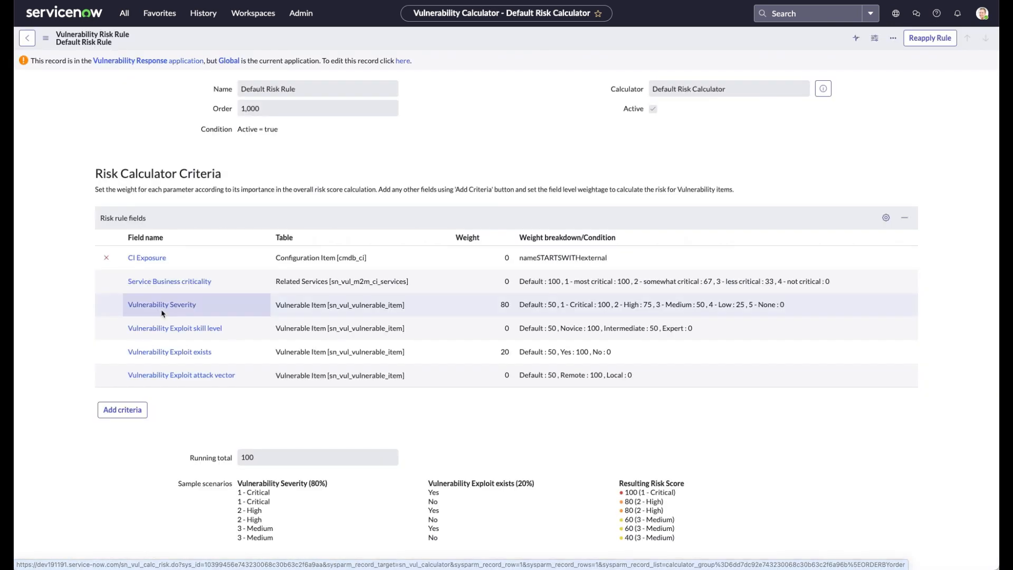
pyautogui.scroll(-3)
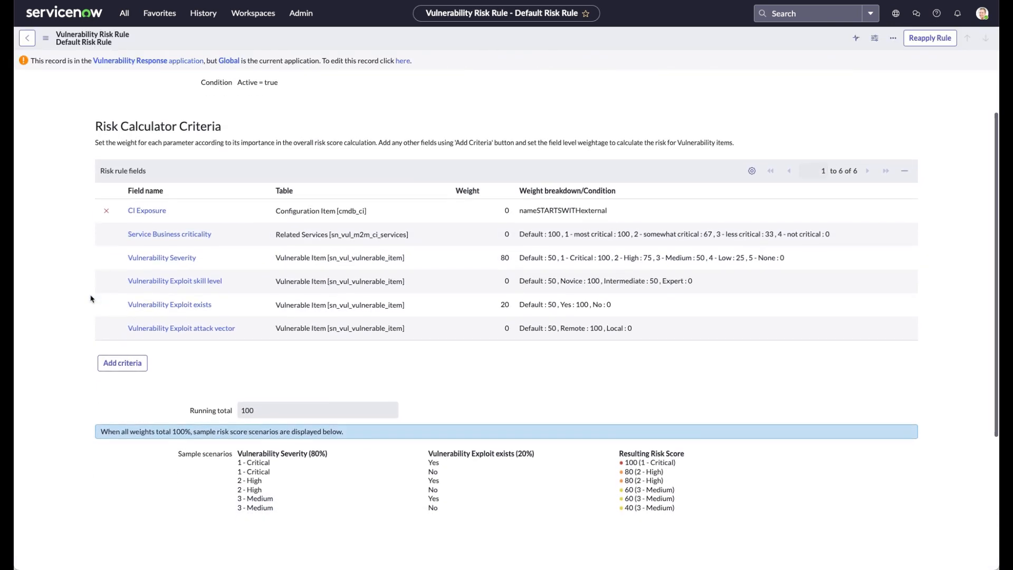
pyautogui.scroll(-3)
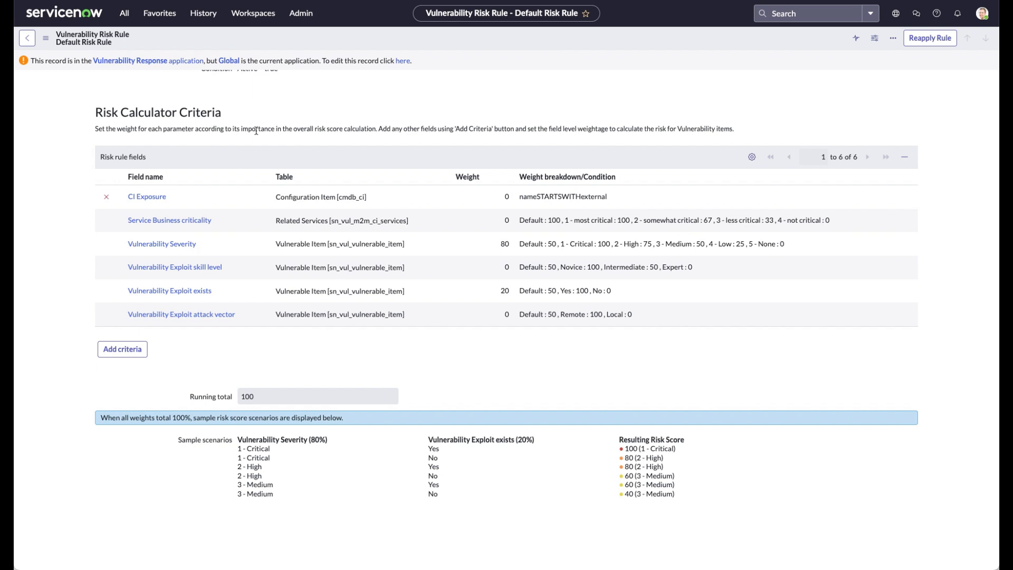
pyautogui.moveTo(169, 220)
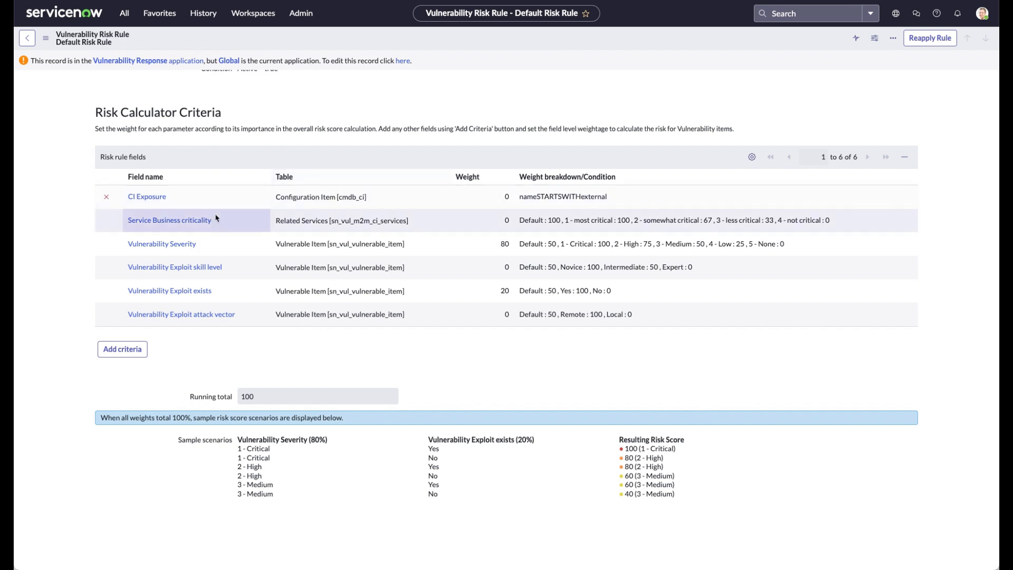
pyautogui.moveTo(216, 252)
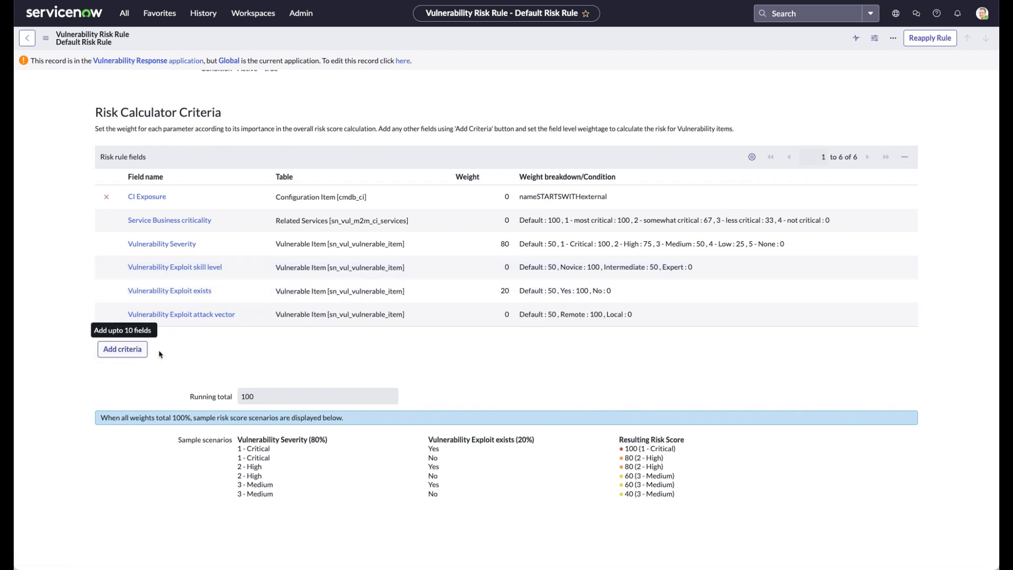
pyautogui.moveTo(122, 349)
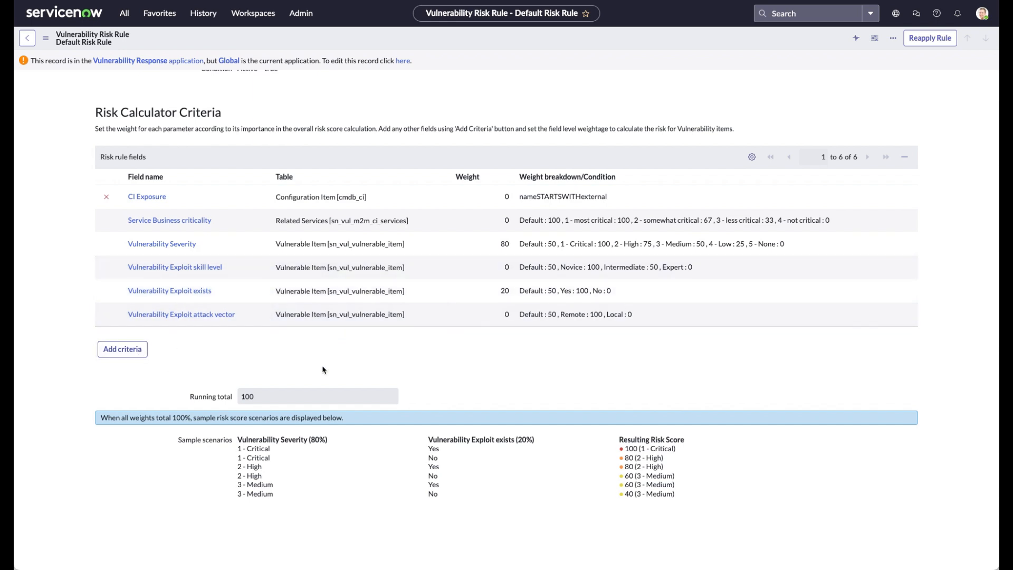
pyautogui.moveTo(437, 196)
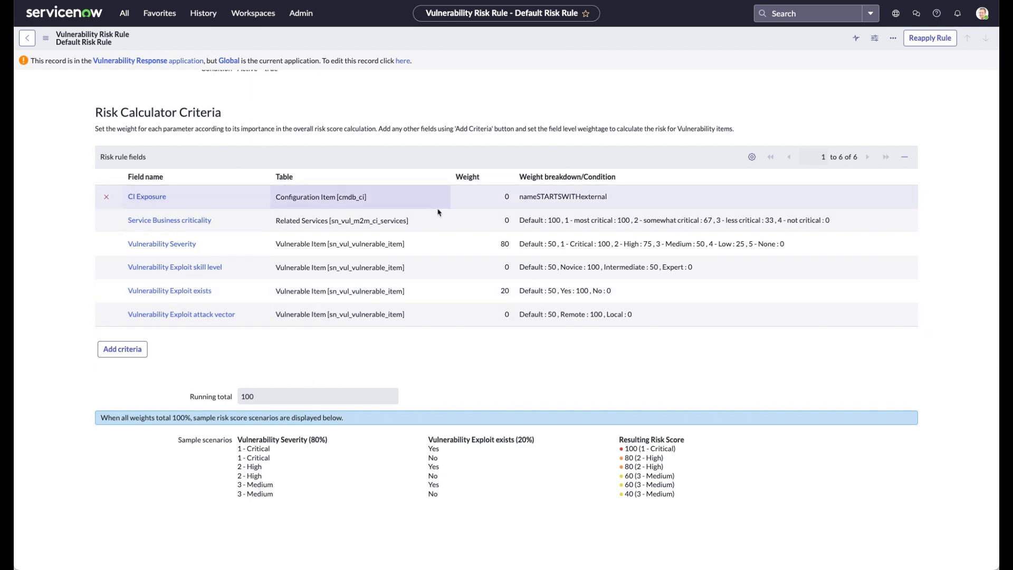
# Attempt an inline edit of the Vulnerability Severity weight (80), hitting the security write block.
pyautogui.click(506, 243)
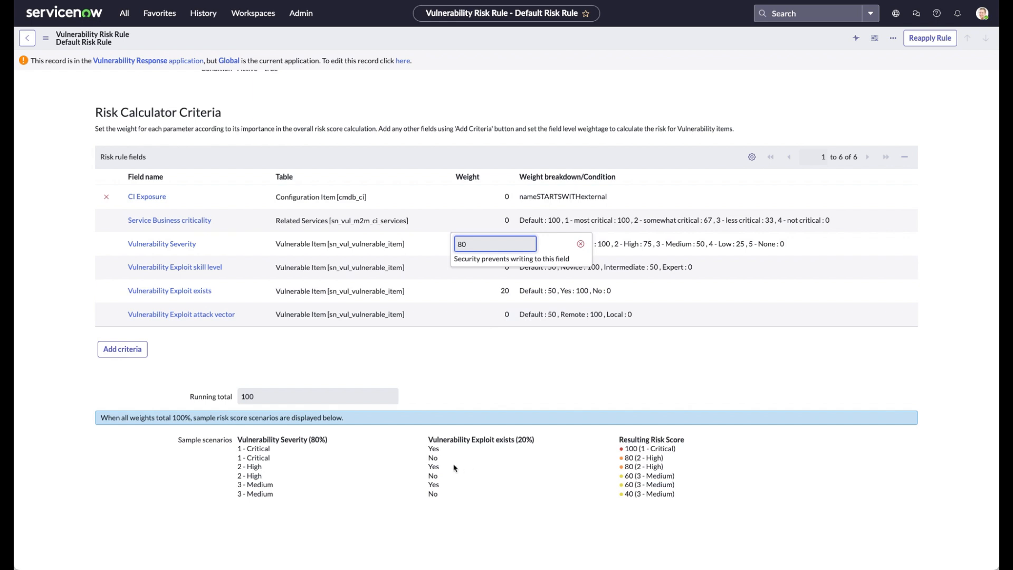
pyautogui.moveTo(405, 474)
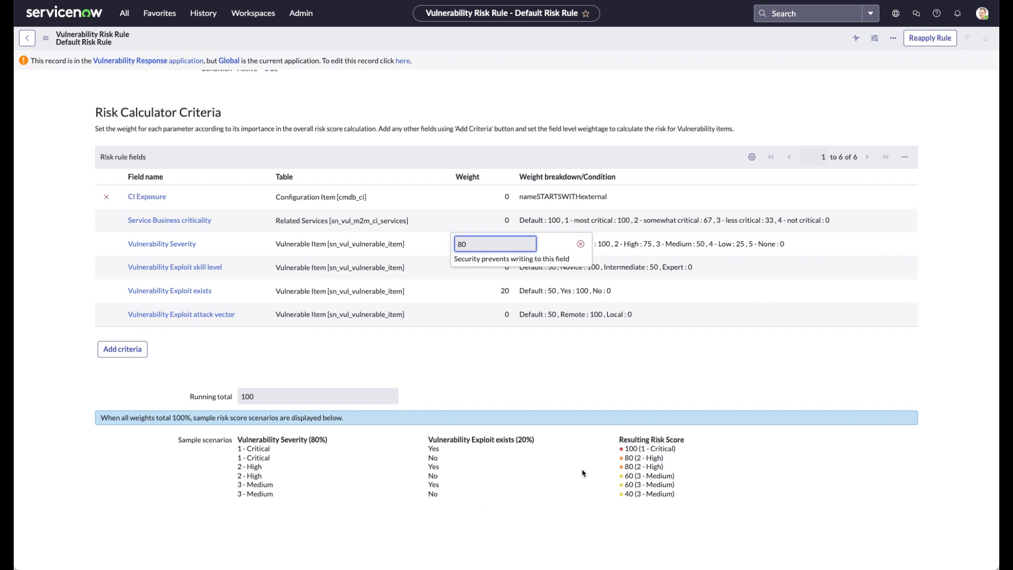
pyautogui.moveTo(516, 338)
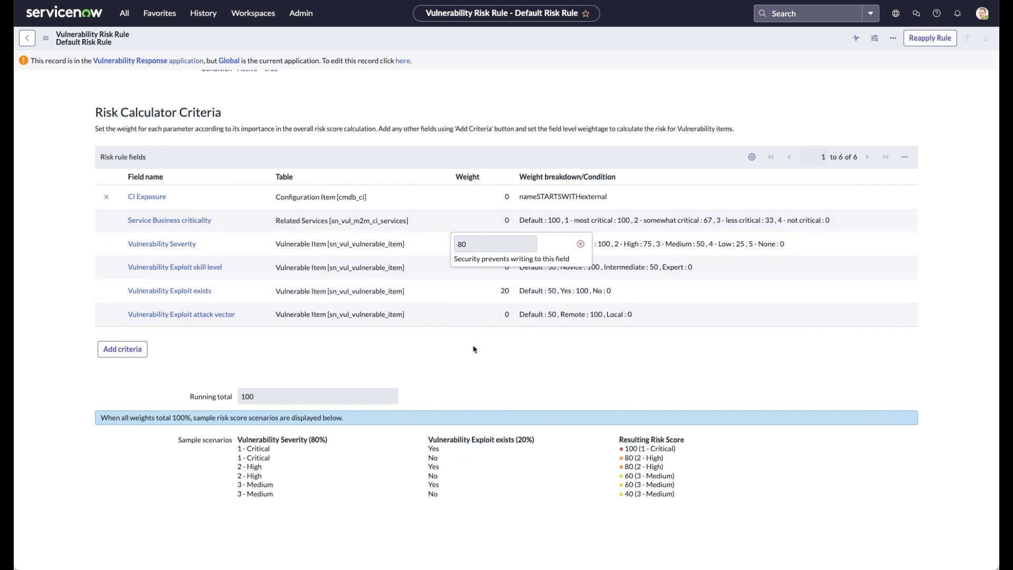
pyautogui.click(495, 243)
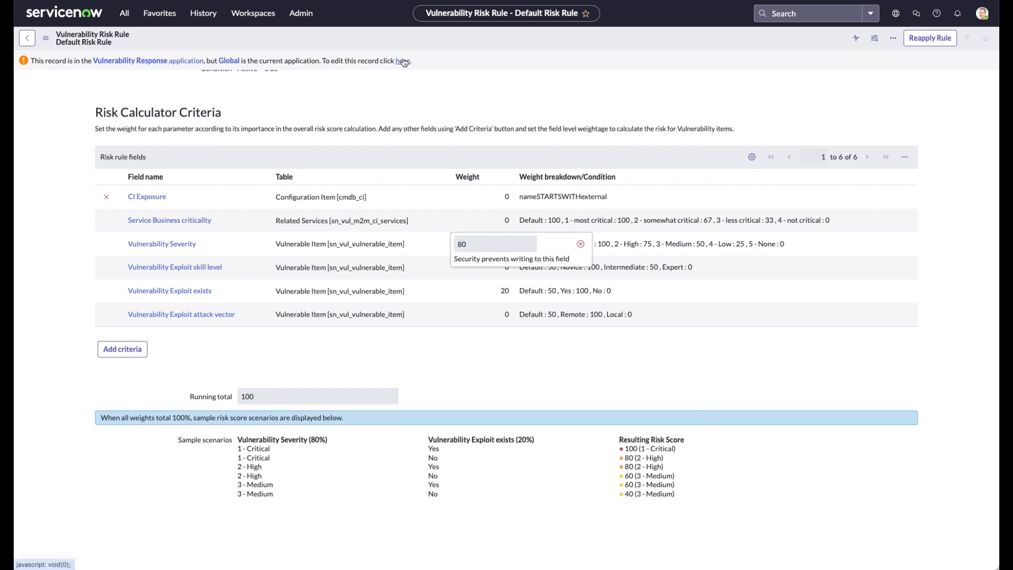
# Make the rule editable, then set Vulnerability Severity weight to 70 and Exploit skill level to 10.
pyautogui.click(403, 61)
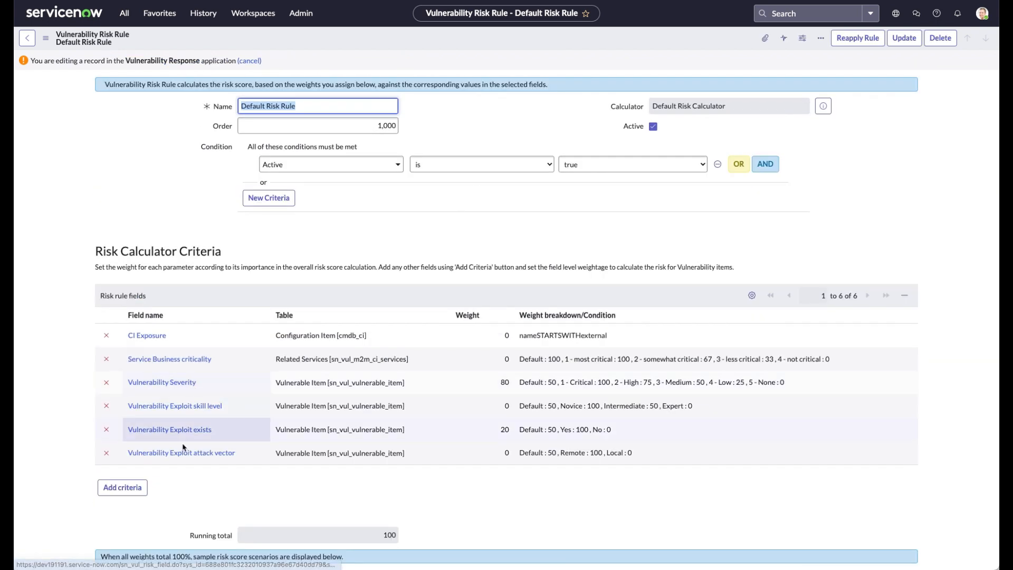
pyautogui.click(505, 382)
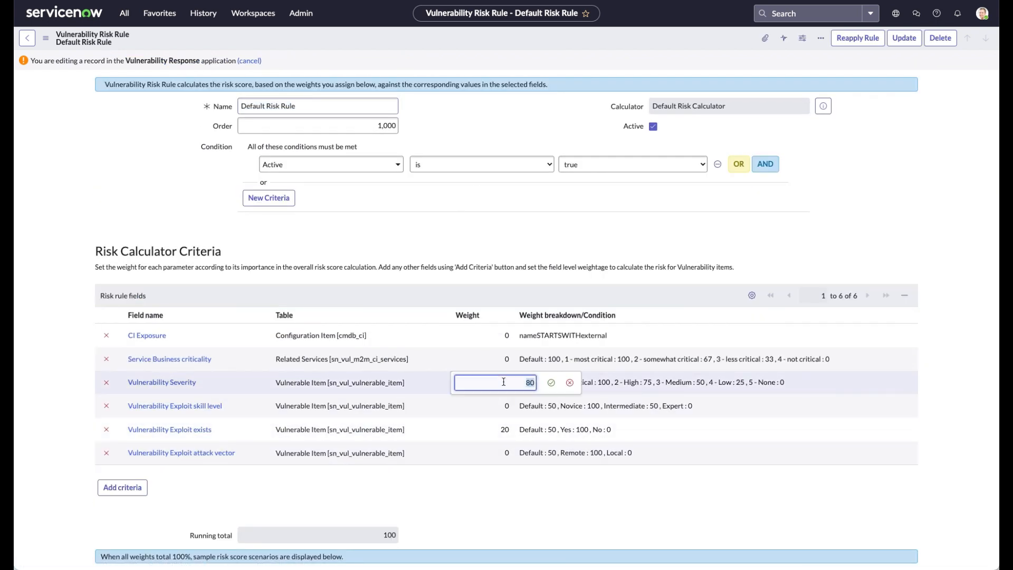
pyautogui.write('70')
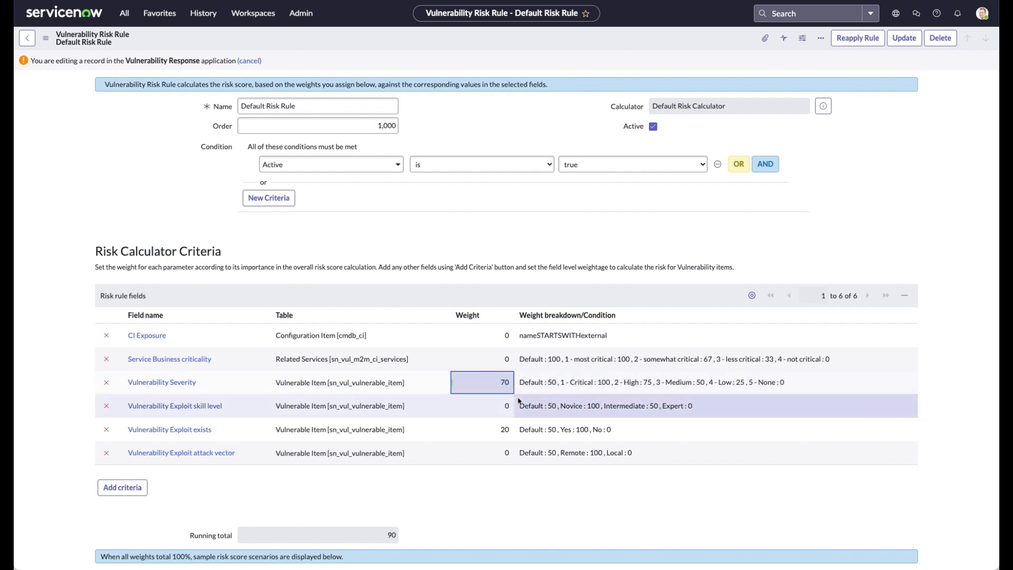
pyautogui.moveTo(486, 406)
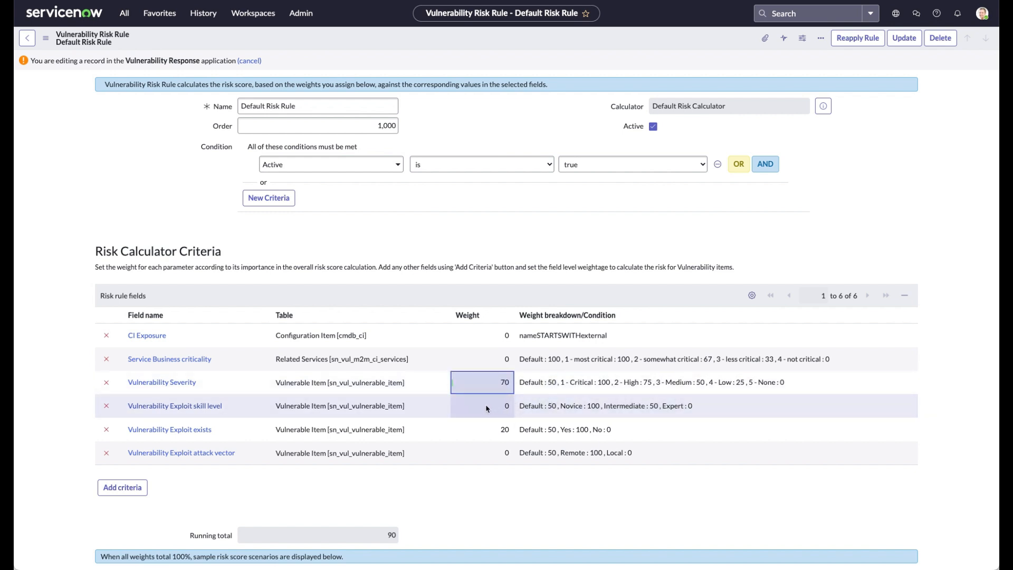
pyautogui.click(493, 405)
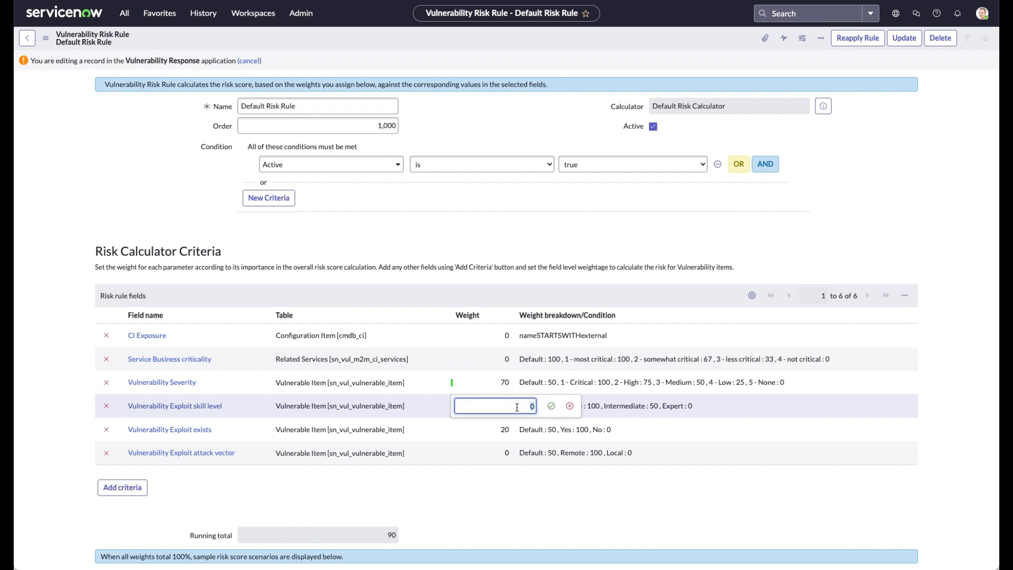
pyautogui.write('10')
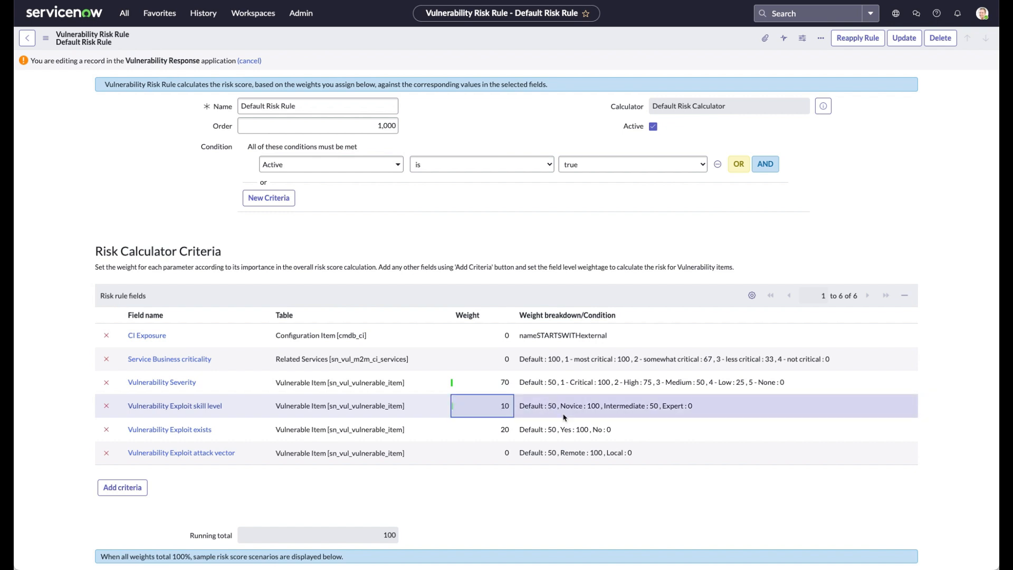
pyautogui.scroll(-3)
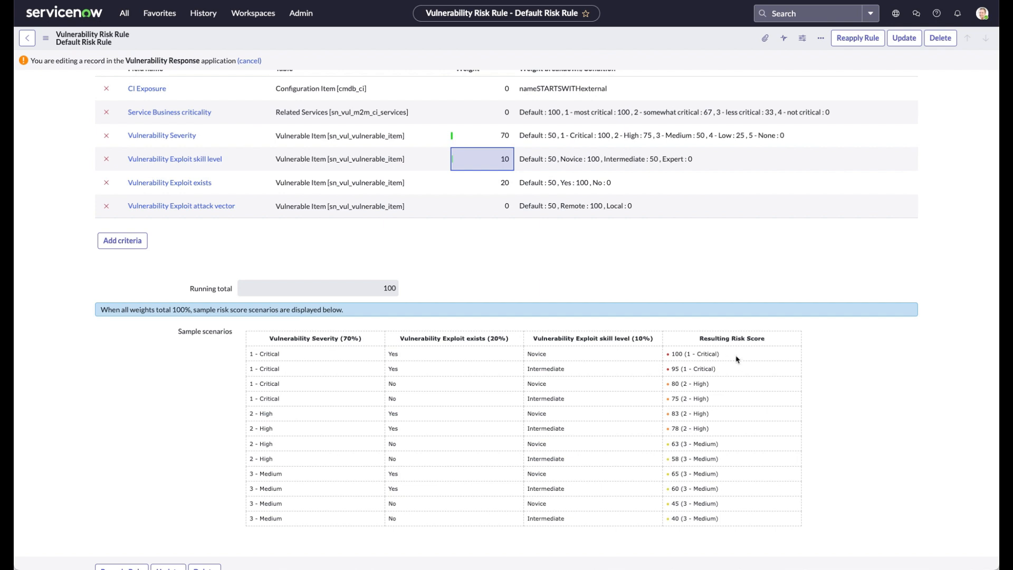
pyautogui.moveTo(608, 378)
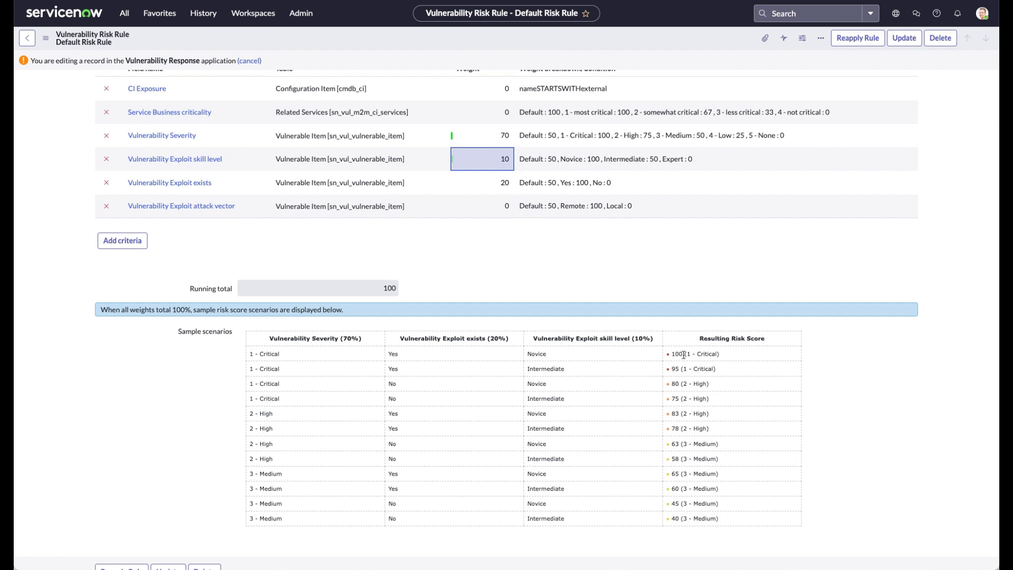
pyautogui.moveTo(684, 369)
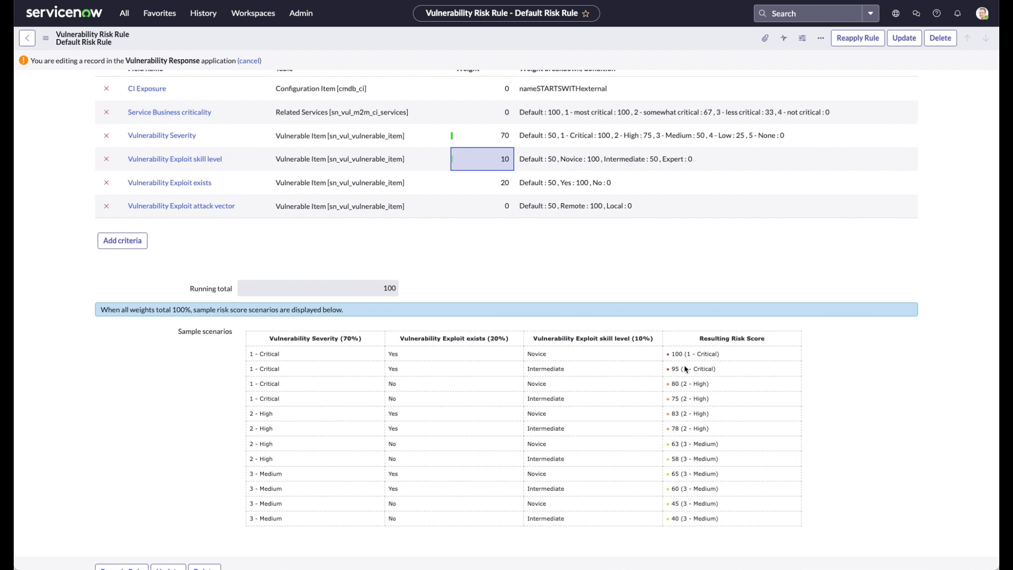
pyautogui.moveTo(679, 456)
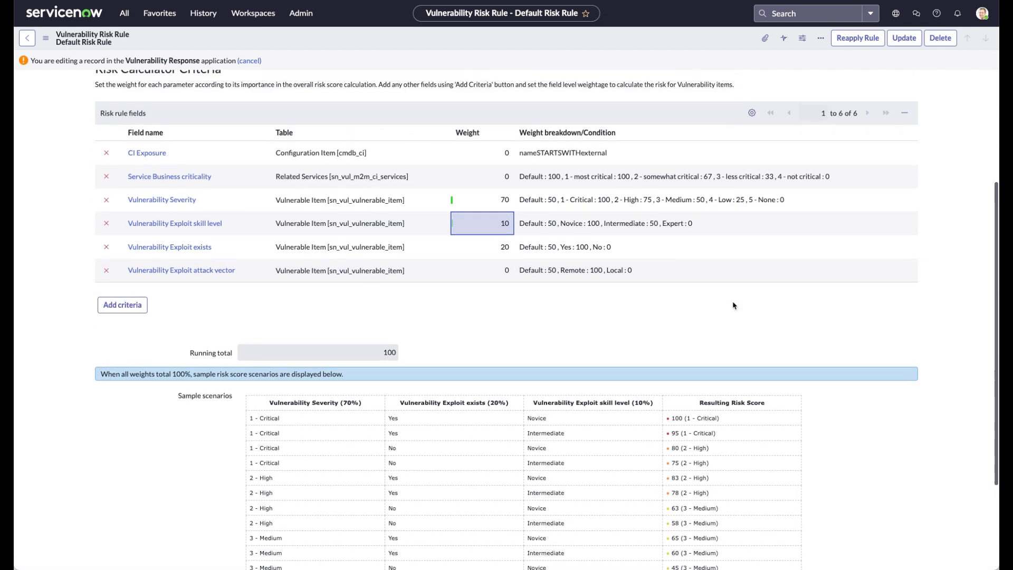
# Leave the risk rule without saving, returning to the Default Risk Calculator record.
pyautogui.scroll(3)
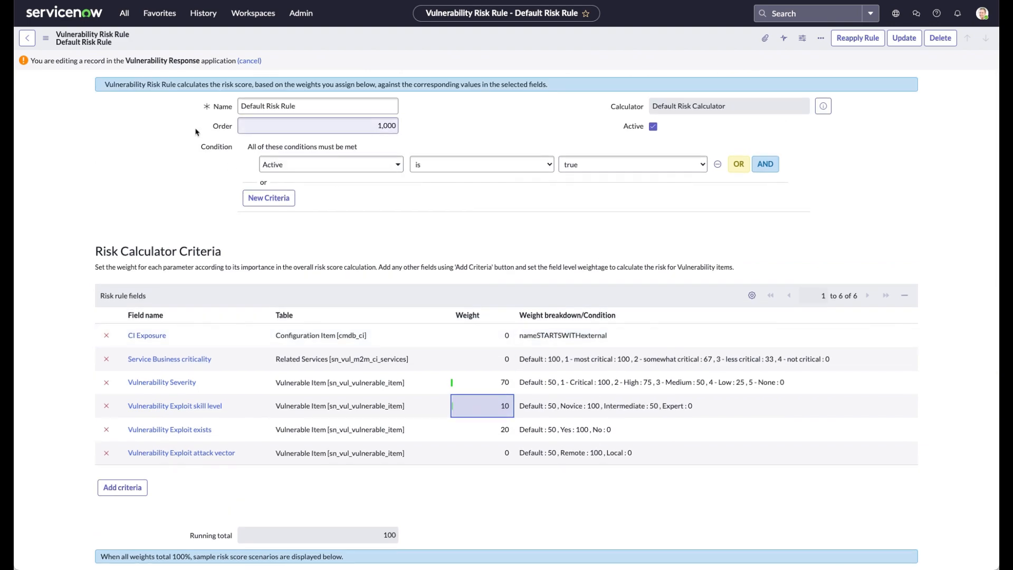
pyautogui.click(26, 38)
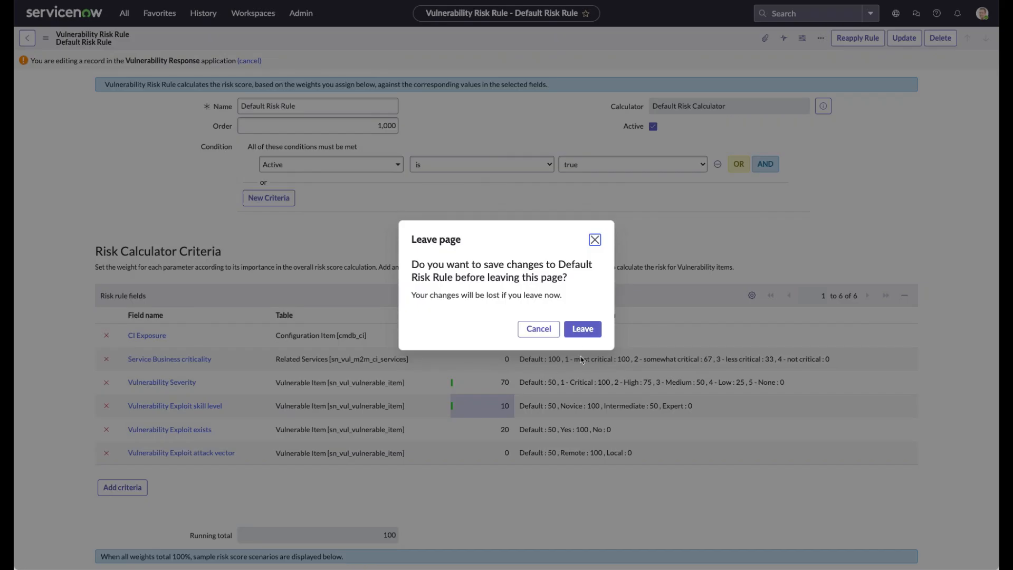
pyautogui.click(581, 330)
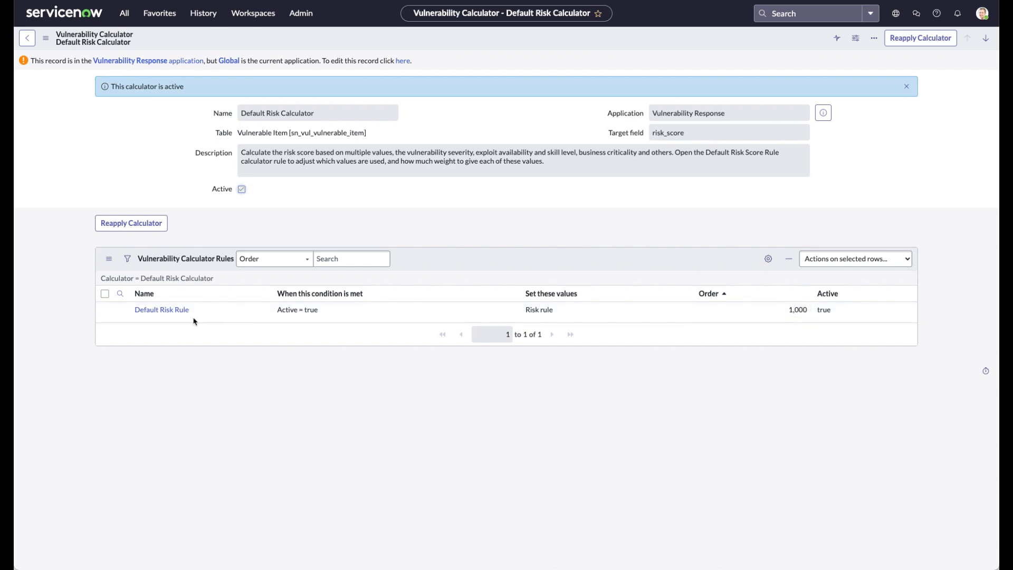
pyautogui.moveTo(170, 355)
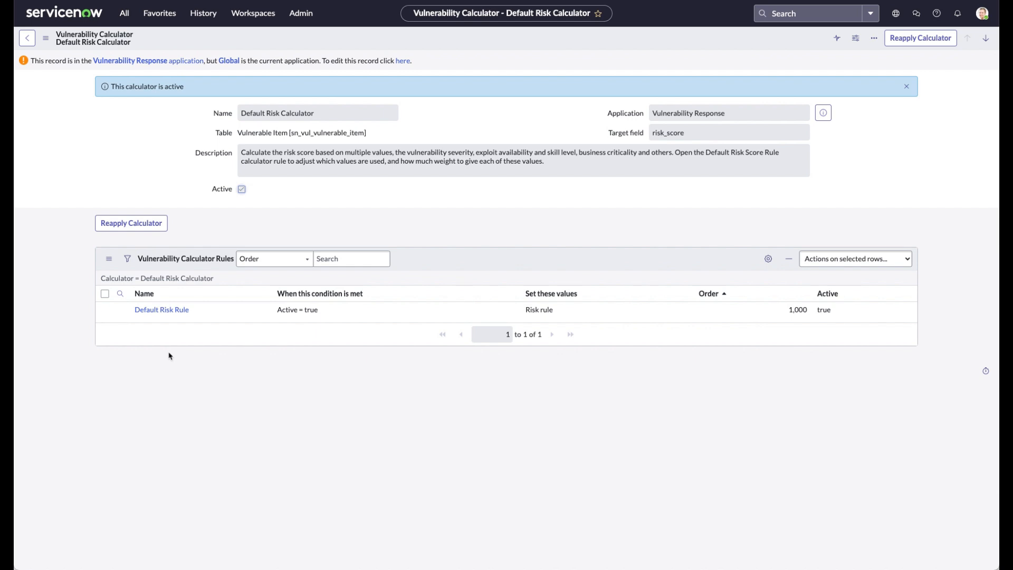
pyautogui.moveTo(520, 358)
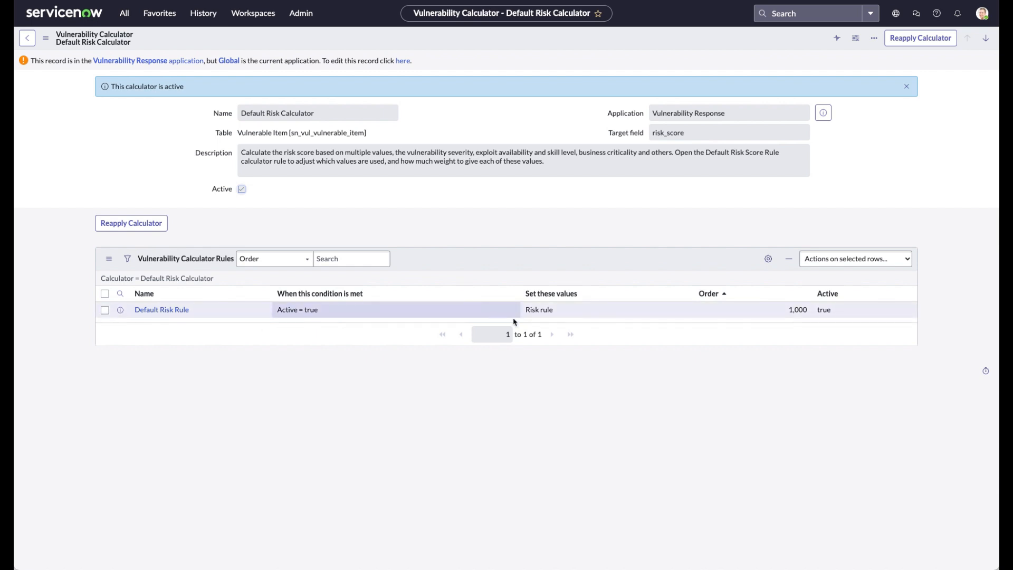
pyautogui.click(797, 309)
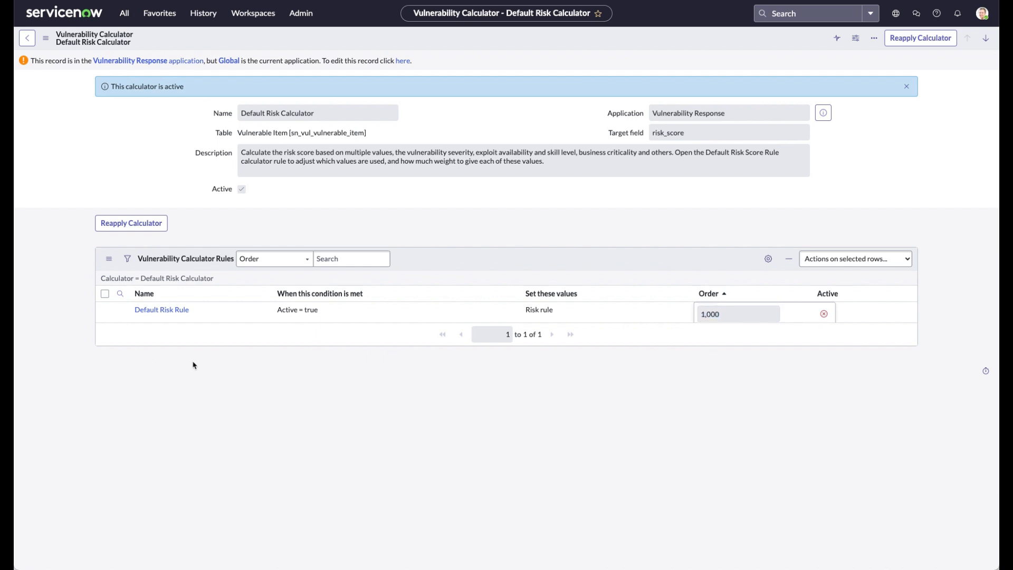
pyautogui.moveTo(163, 367)
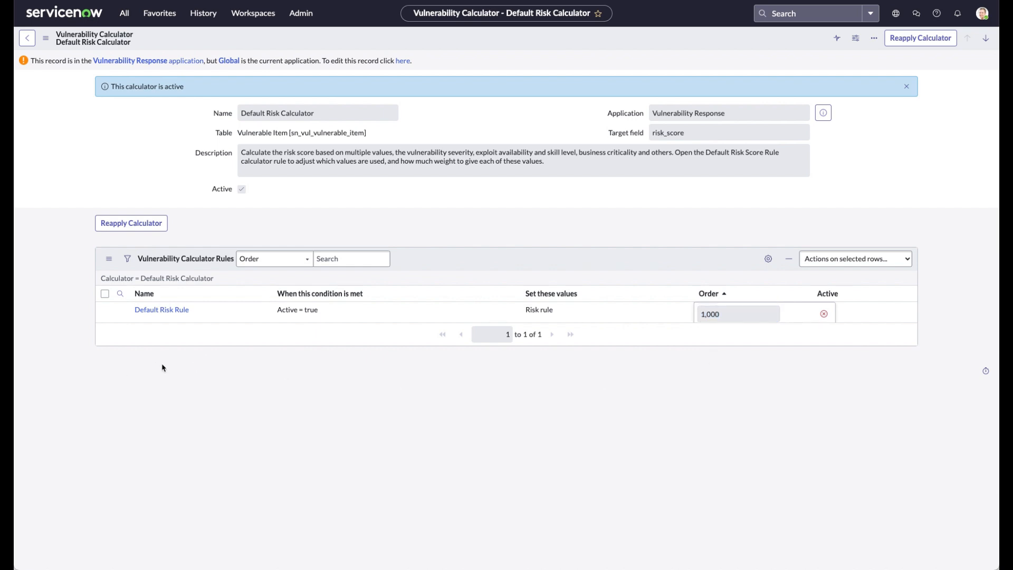
pyautogui.moveTo(200, 336)
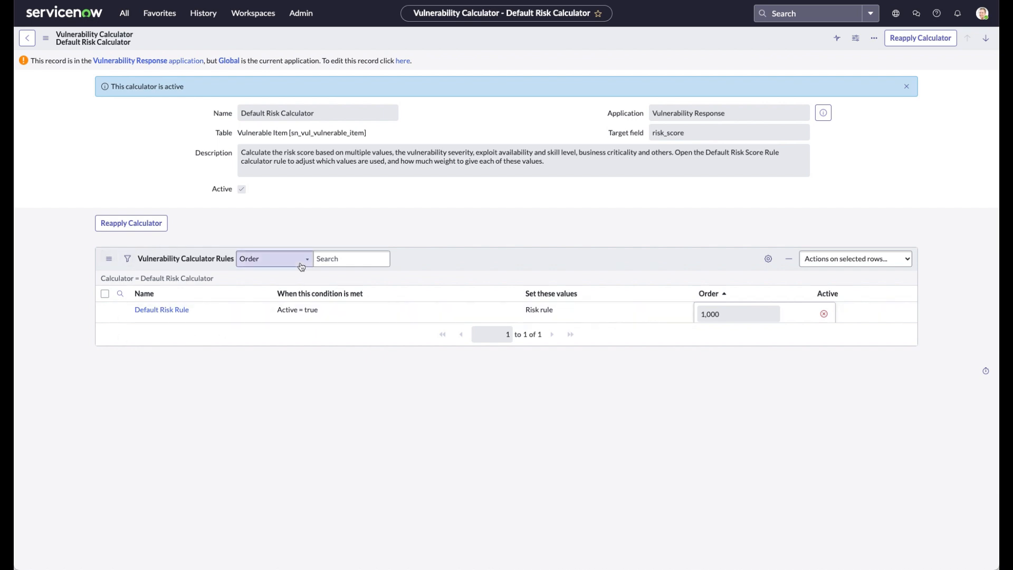
pyautogui.moveTo(287, 418)
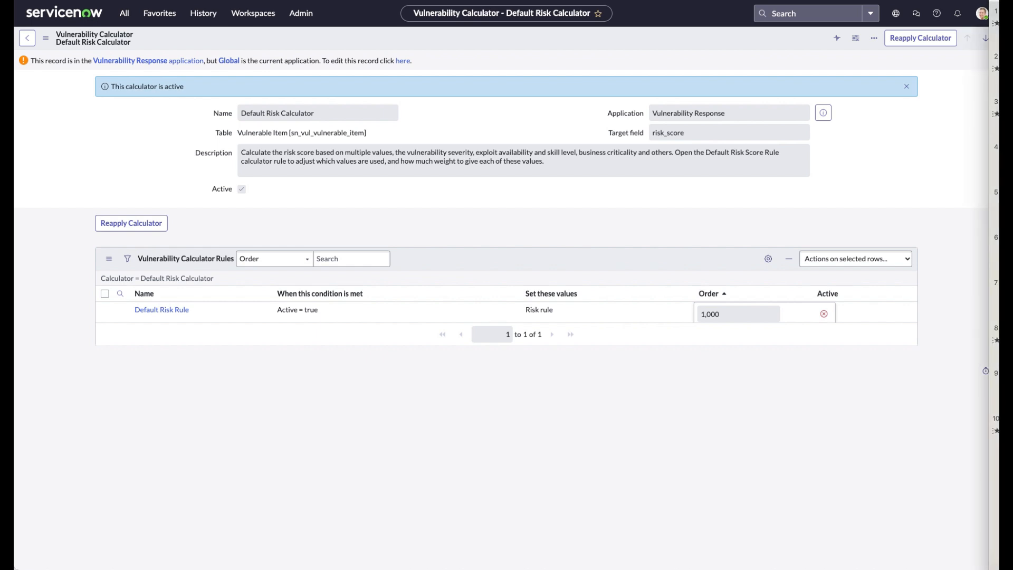
pyautogui.moveTo(784, 414)
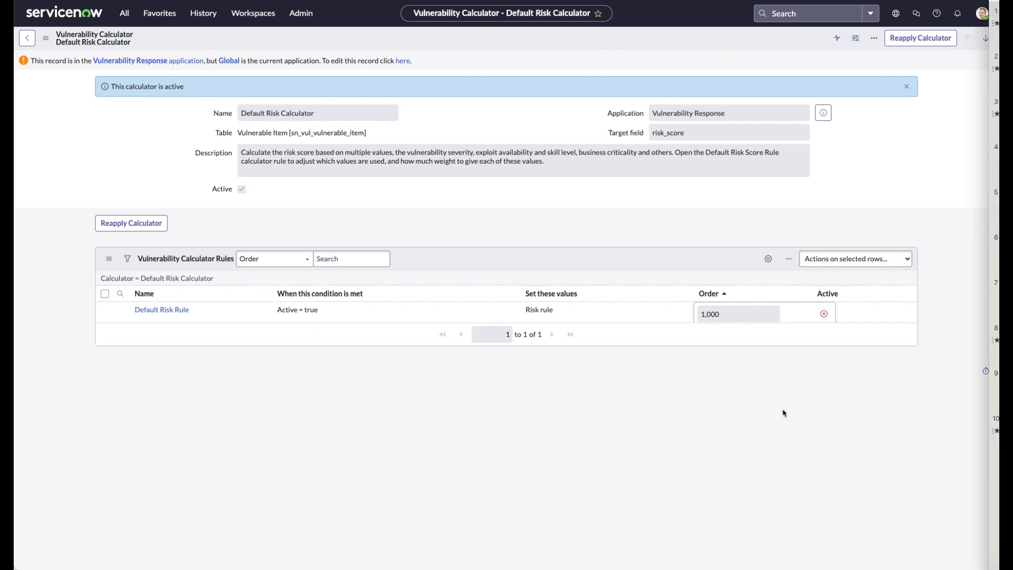